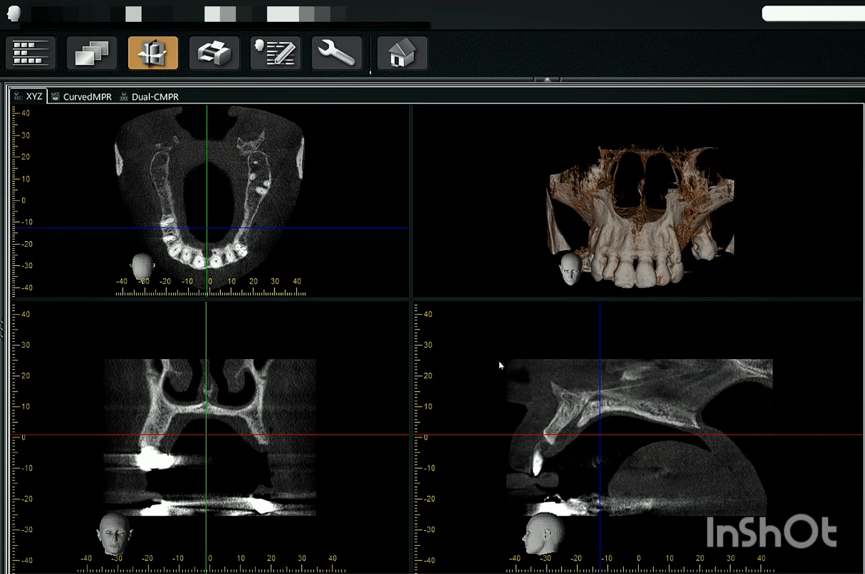
{"action": "mouse_move", "coordinate": [543, 370]}
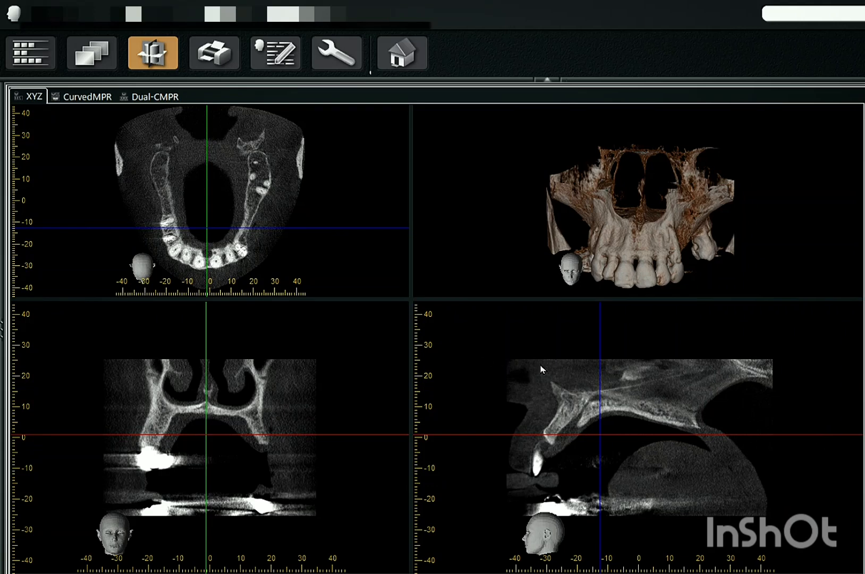
Switch to CurvedMPR and draw the dental arch curve on the axial slice.
{"action": "left_click", "coordinate": [86, 96]}
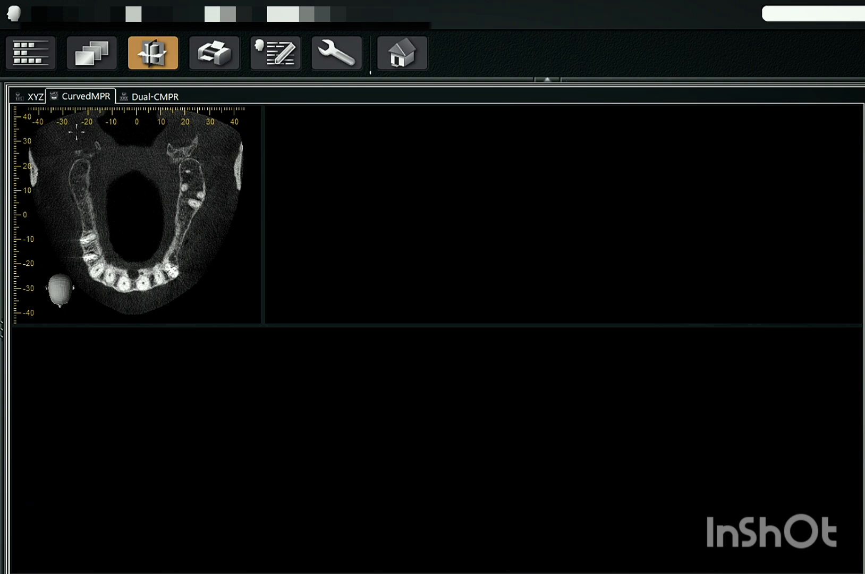
{"action": "left_click_drag", "start_coordinate": [77, 132], "coordinate": [88, 262]}
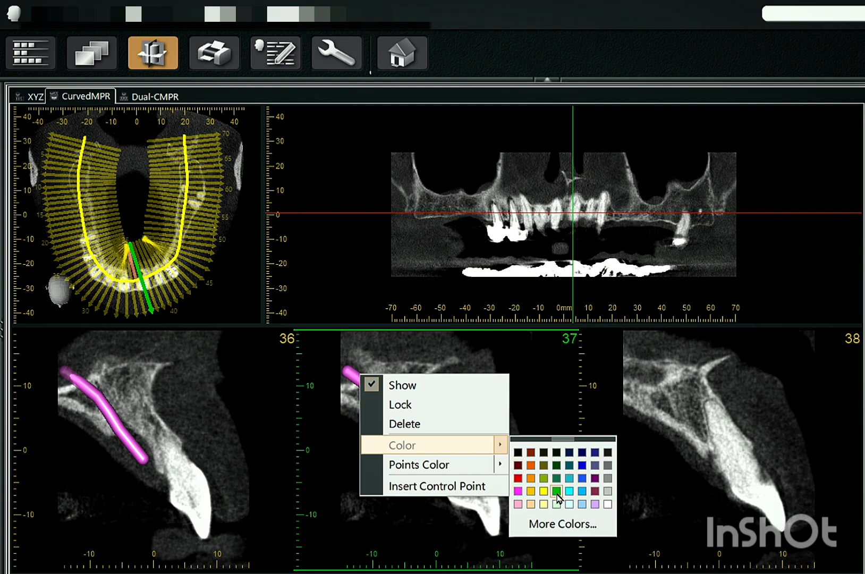
Colour the incisive canal trace light blue and set the panoramic slab thickness to 5 mm.
{"action": "left_click", "coordinate": [568, 489]}
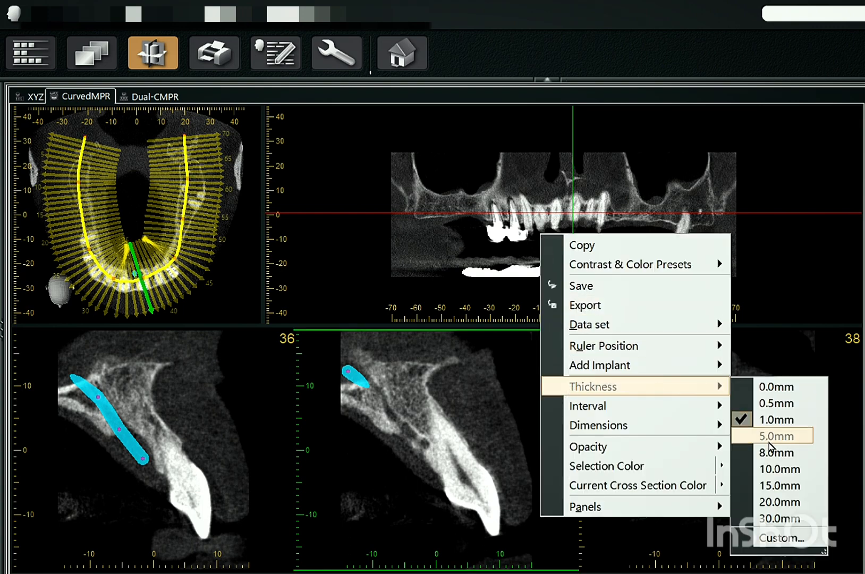
{"action": "left_click", "coordinate": [770, 435]}
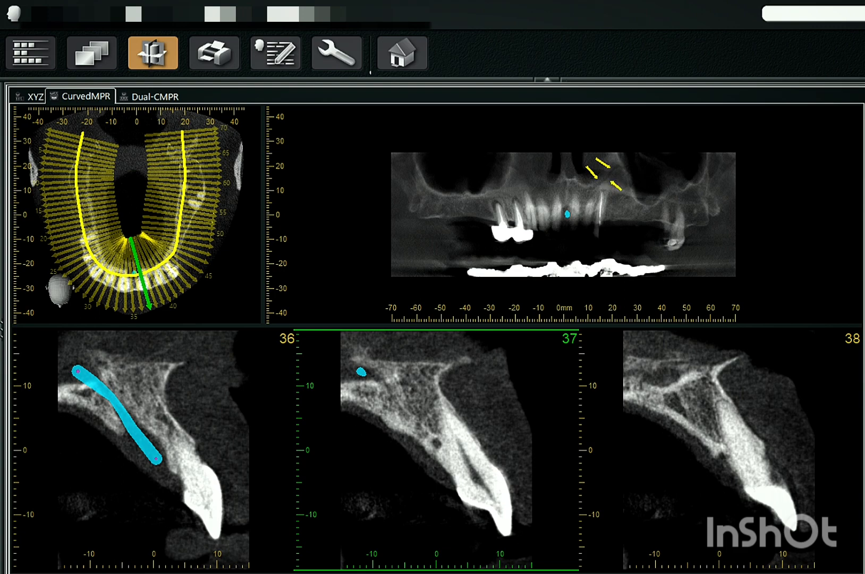
Bring up the display options of the axial arch view to change its slab rendering.
{"action": "right_click", "coordinate": [573, 214]}
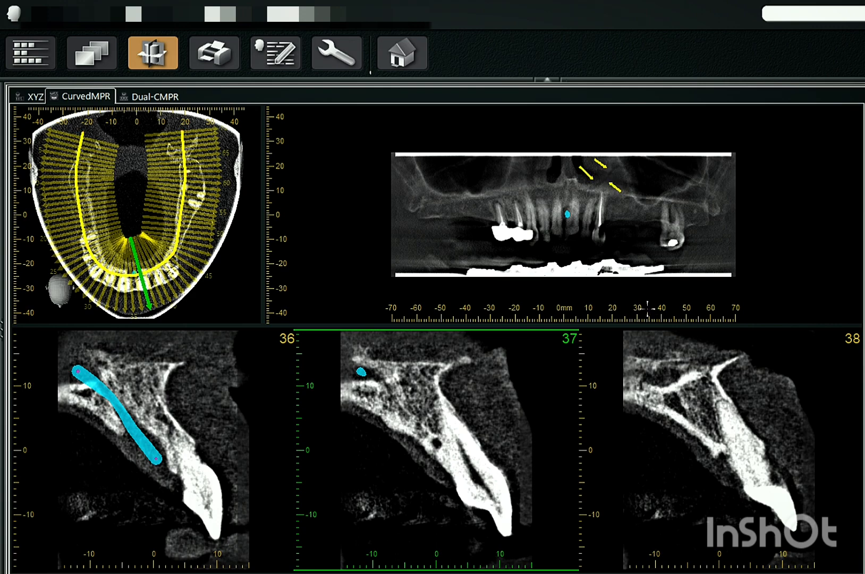
Apply the axial view setting so the panoramic reference lines show over the thickened slab.
{"action": "left_click", "coordinate": [574, 215]}
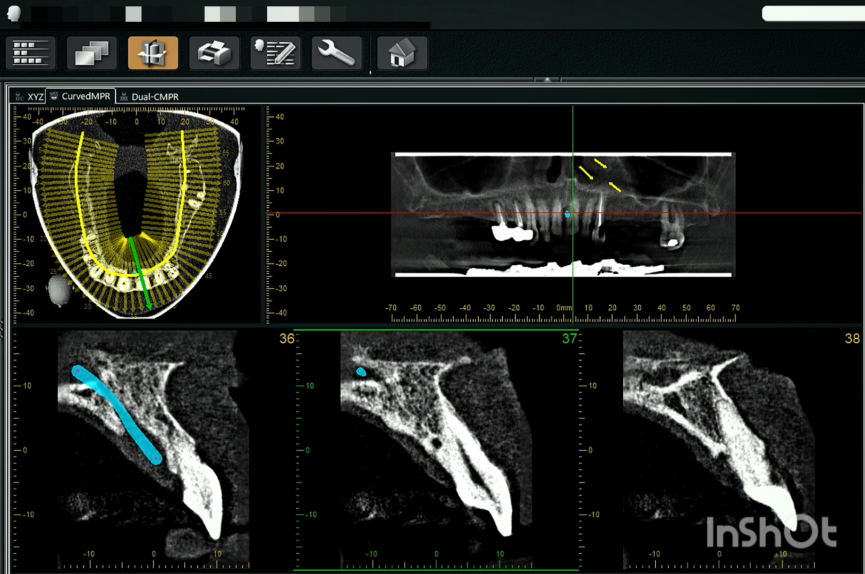
{"action": "mouse_move", "coordinate": [620, 345]}
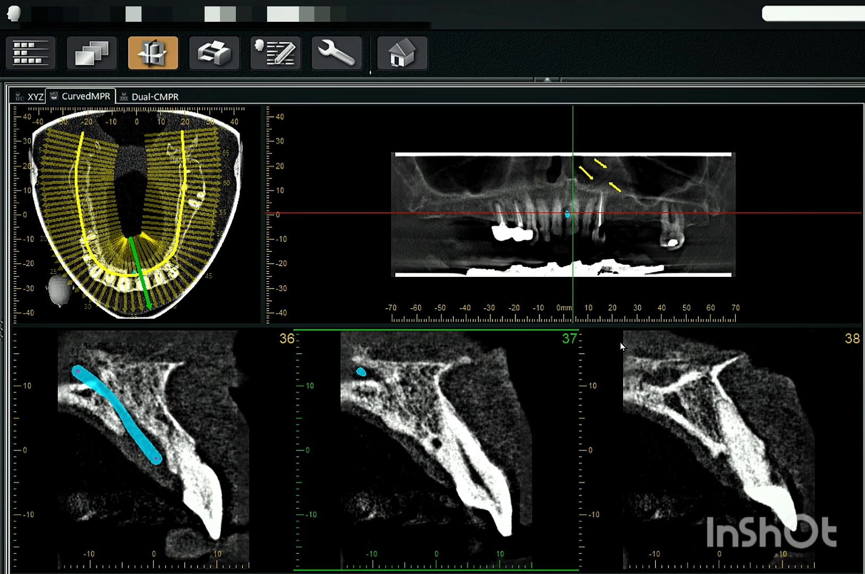
{"action": "mouse_move", "coordinate": [632, 170]}
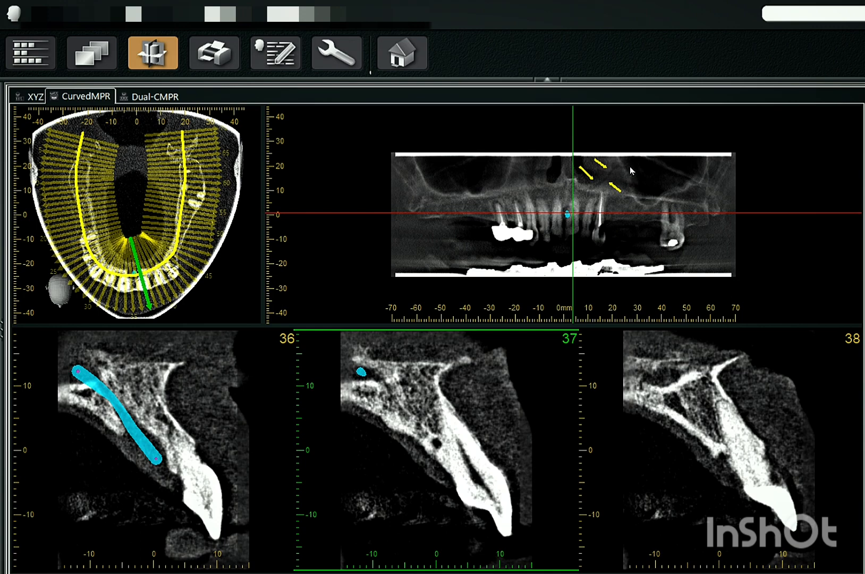
{"action": "mouse_move", "coordinate": [584, 212]}
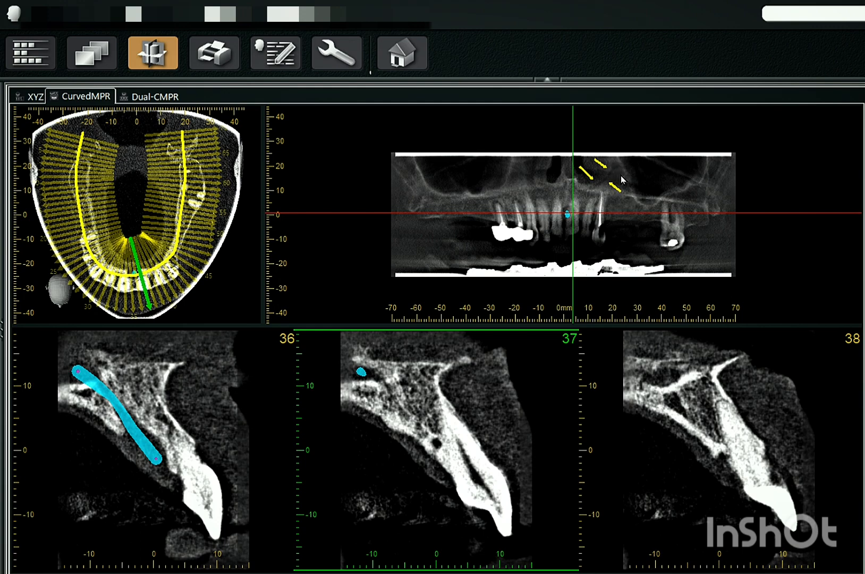
{"action": "mouse_move", "coordinate": [625, 195]}
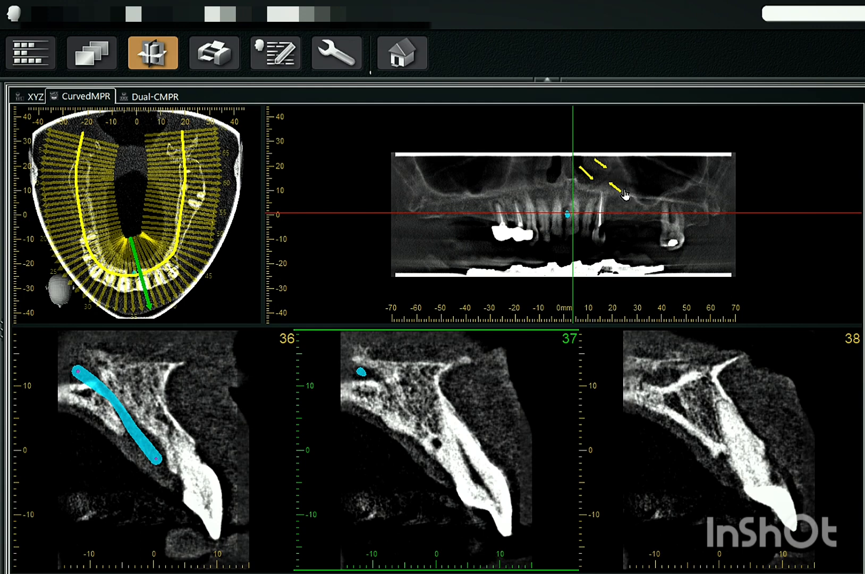
{"action": "mouse_move", "coordinate": [598, 192]}
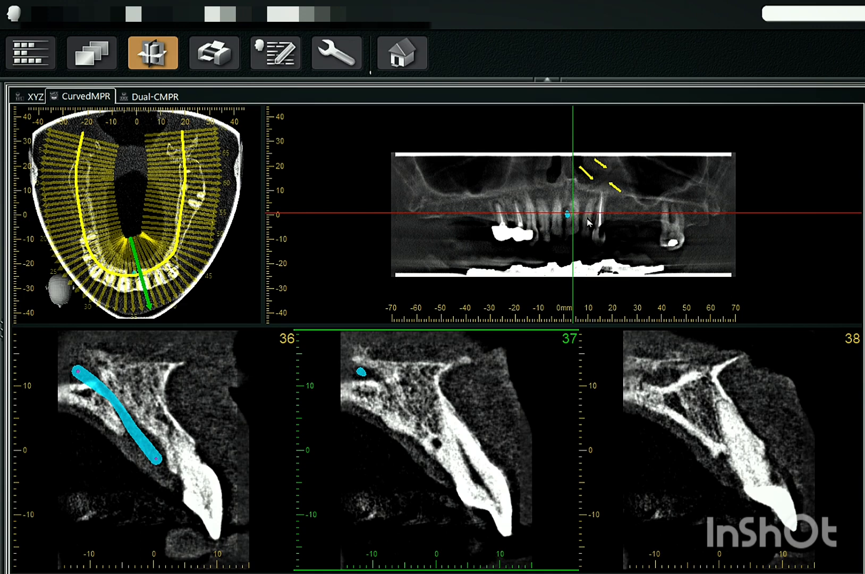
{"action": "mouse_move", "coordinate": [570, 209]}
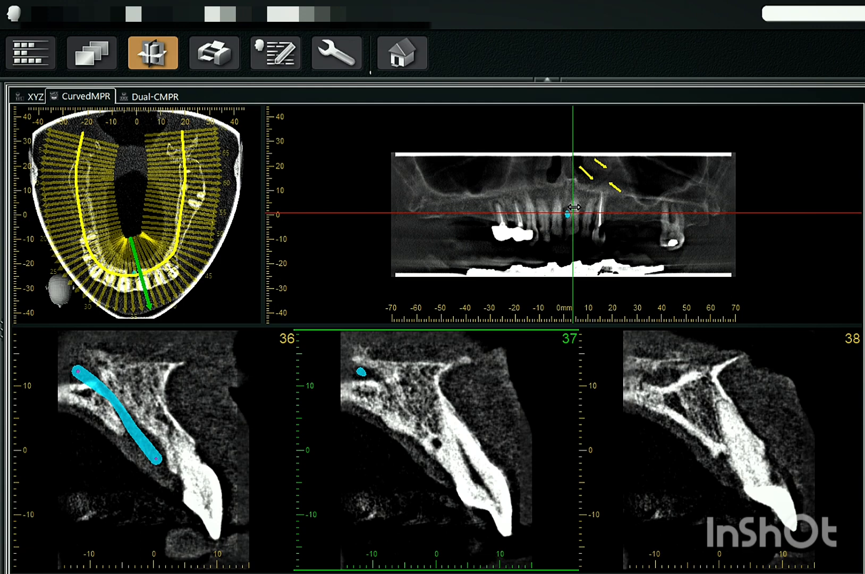
{"action": "mouse_move", "coordinate": [640, 161]}
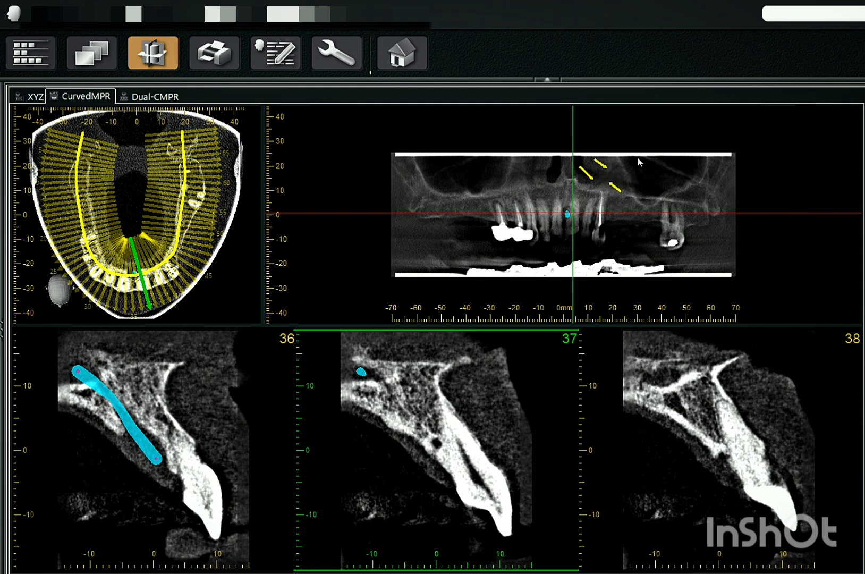
{"action": "mouse_move", "coordinate": [619, 171]}
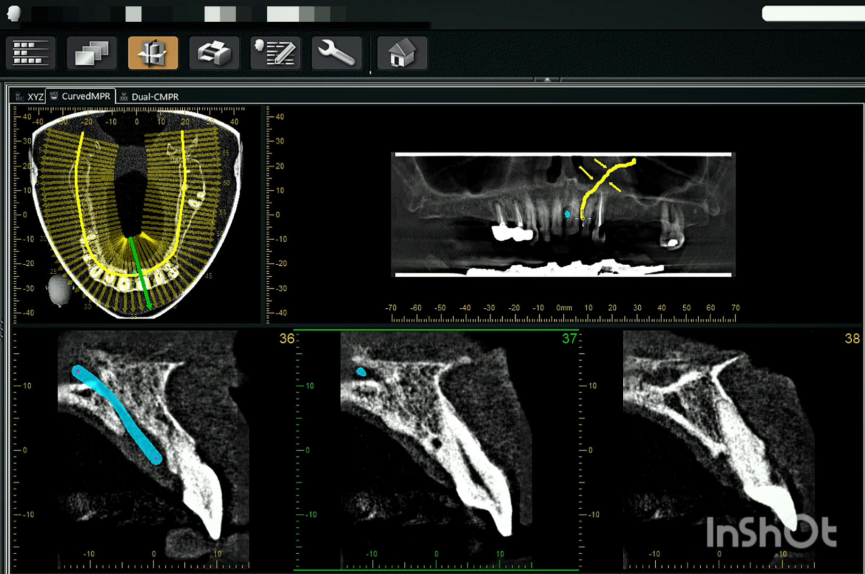
Recolour the yellow canalis sinuosus trace red and return to the XYZ orthogonal views.
{"action": "left_click", "coordinate": [573, 215]}
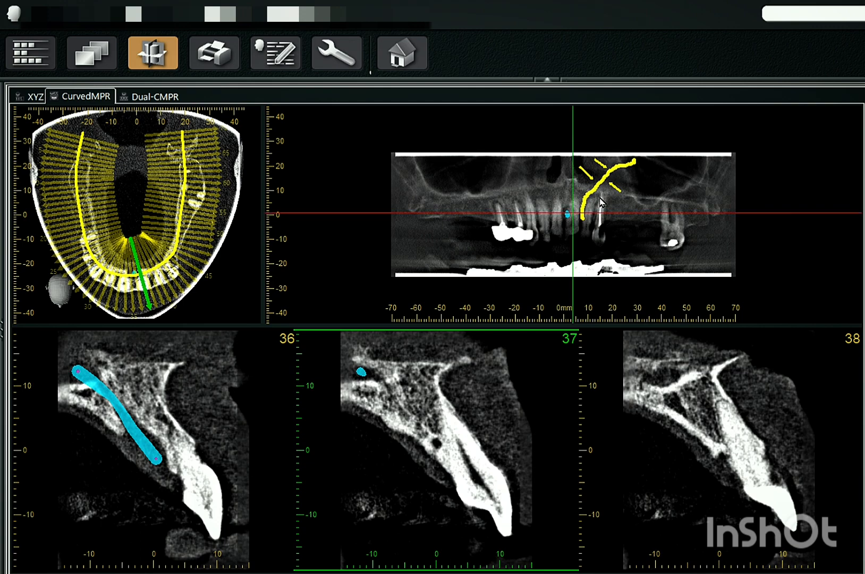
{"action": "right_click", "coordinate": [590, 201]}
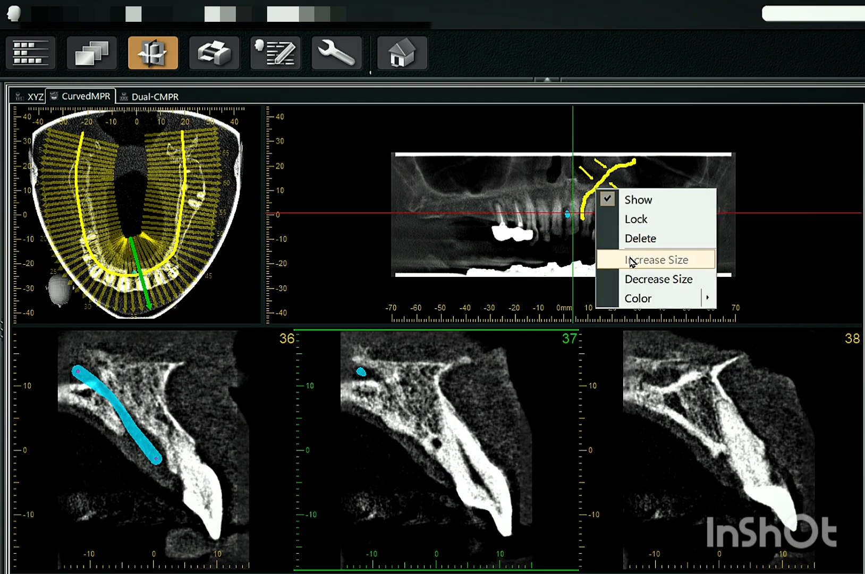
{"action": "left_click", "coordinate": [638, 298]}
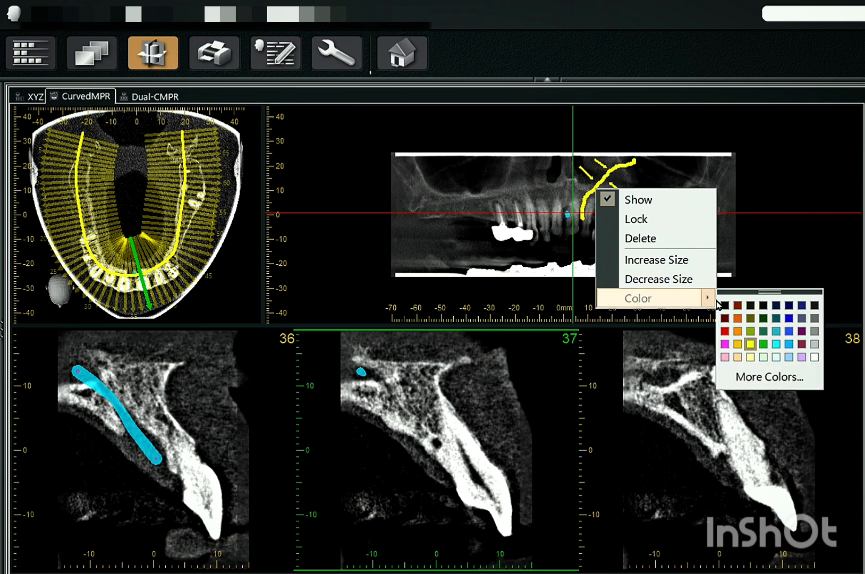
{"action": "left_click", "coordinate": [727, 307]}
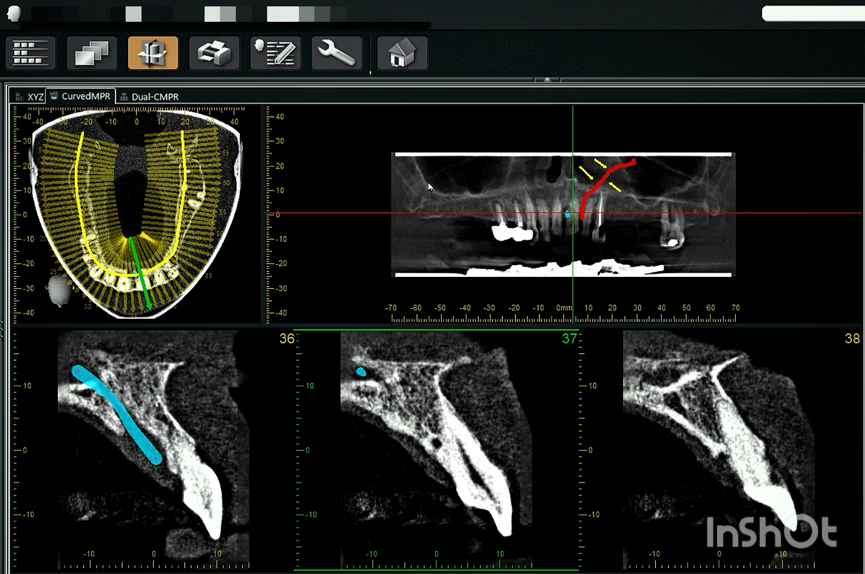
{"action": "left_click", "coordinate": [31, 96]}
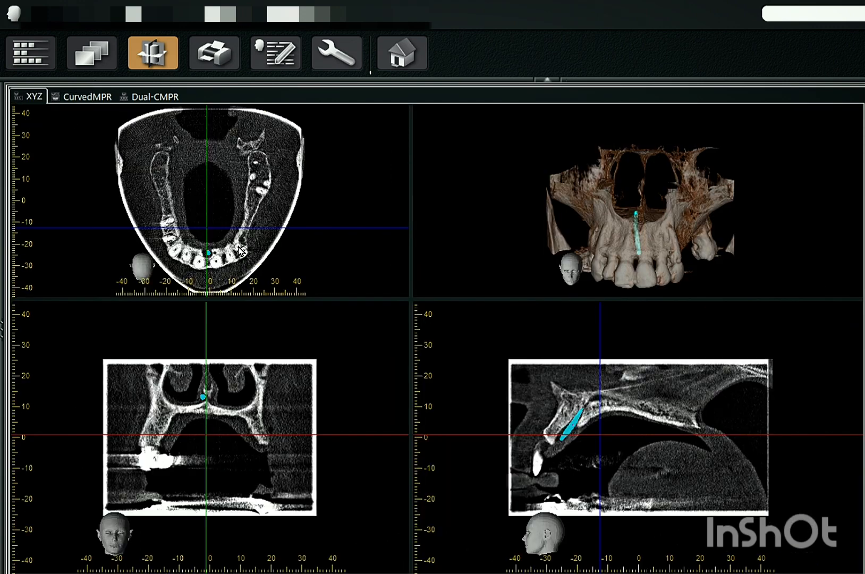
Rotate the reference lines so the cyan incisive canal runs lengthwise in the coronal view.
{"action": "left_click_drag", "start_coordinate": [634, 220], "coordinate": [648, 238]}
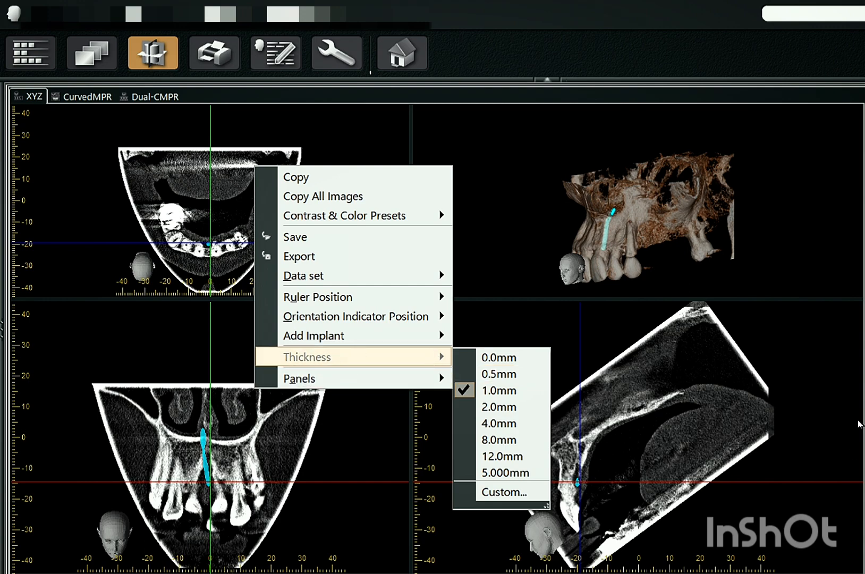
Apply the new slice thickness and begin the canalis sinuosus trace with the canal tool.
{"action": "left_click", "coordinate": [499, 390]}
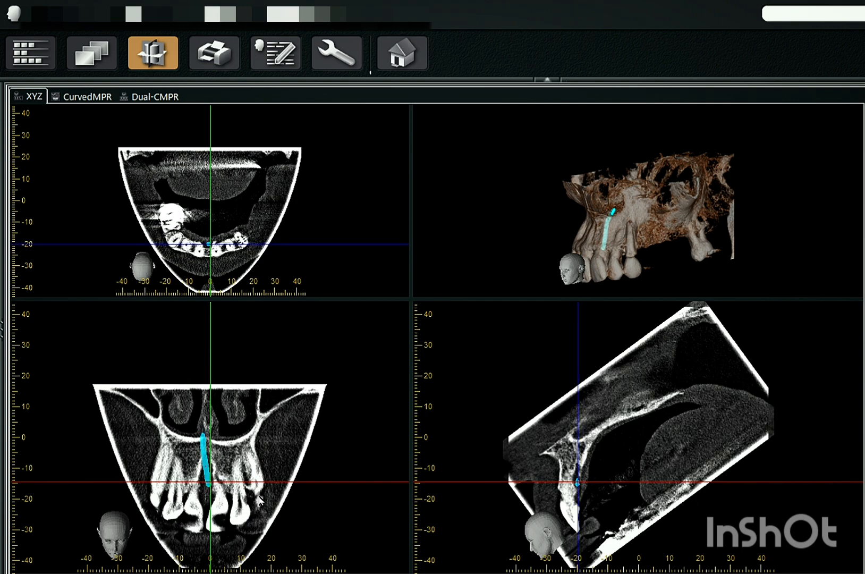
{"action": "left_click", "coordinate": [250, 489]}
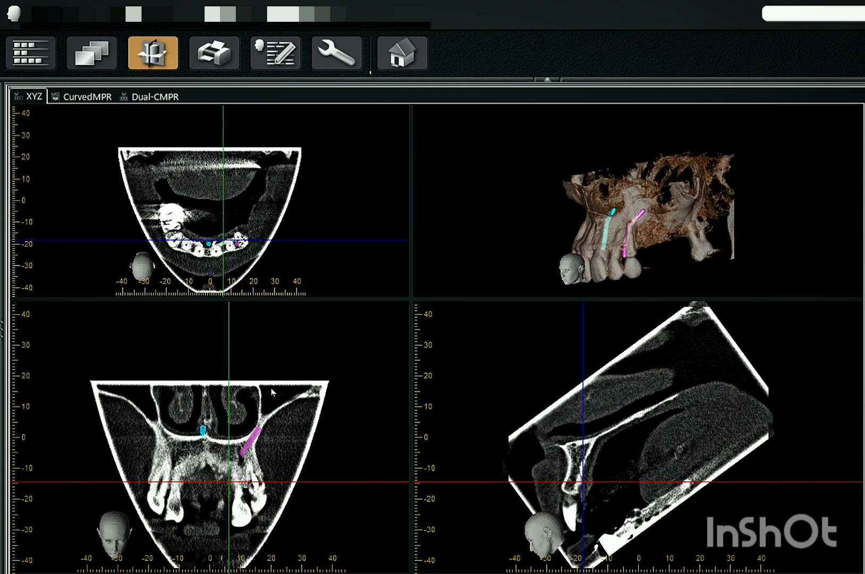
{"action": "mouse_move", "coordinate": [278, 379]}
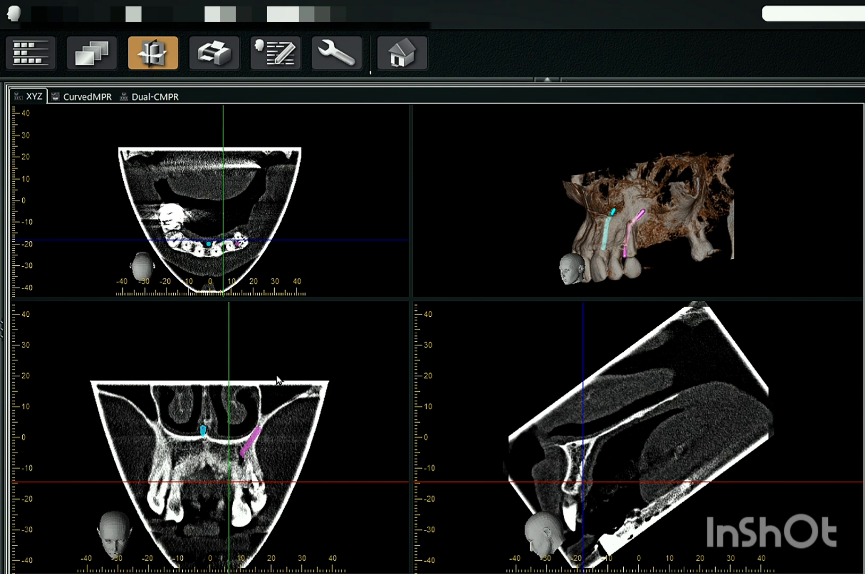
Bring up the options menu of the pink canalis sinuosus trace on the coronal slice.
{"action": "right_click", "coordinate": [259, 435]}
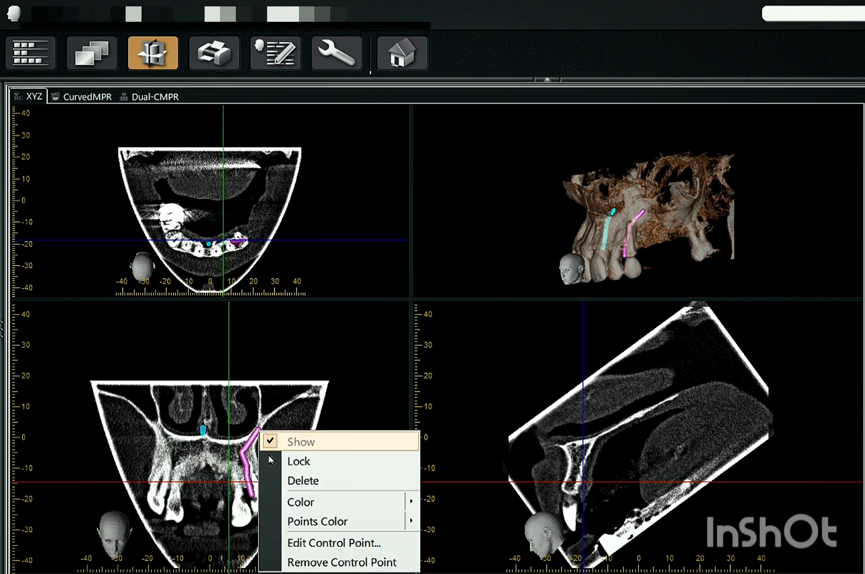